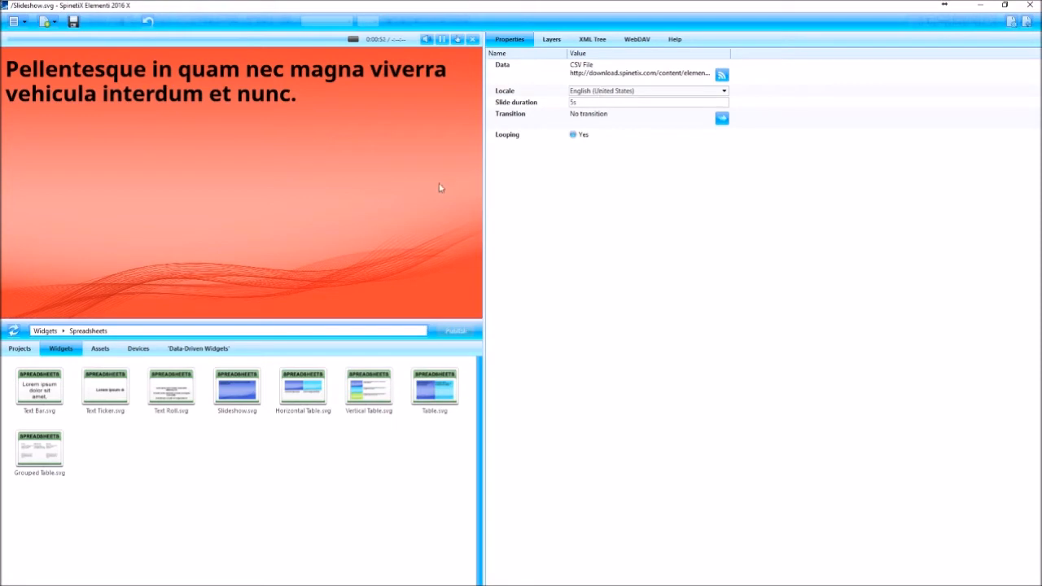
Step: Switch the slideshow's data channel to Google Sheets using the connected Google account
left_click(198, 349)
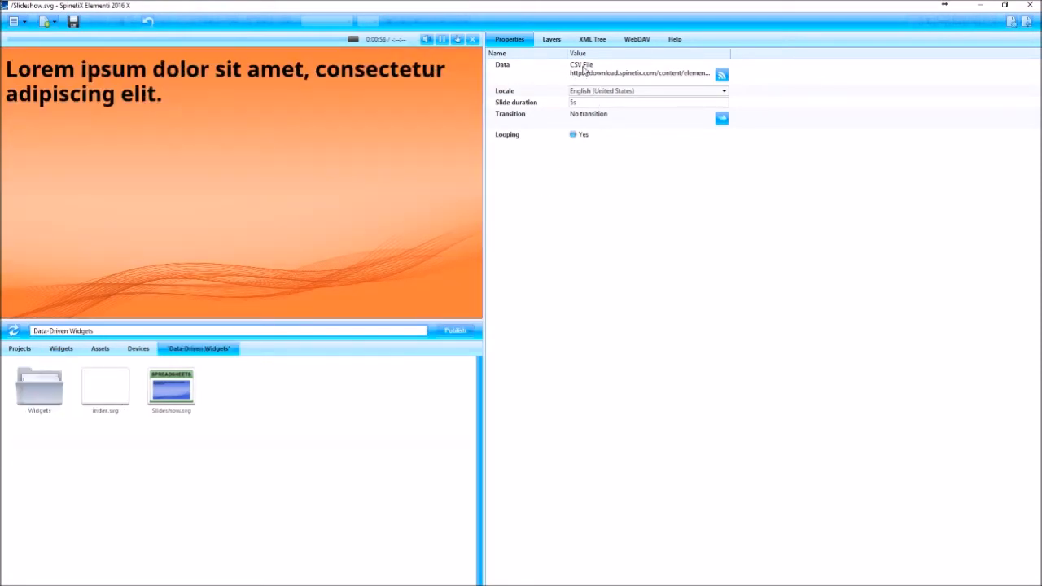
left_click(721, 74)
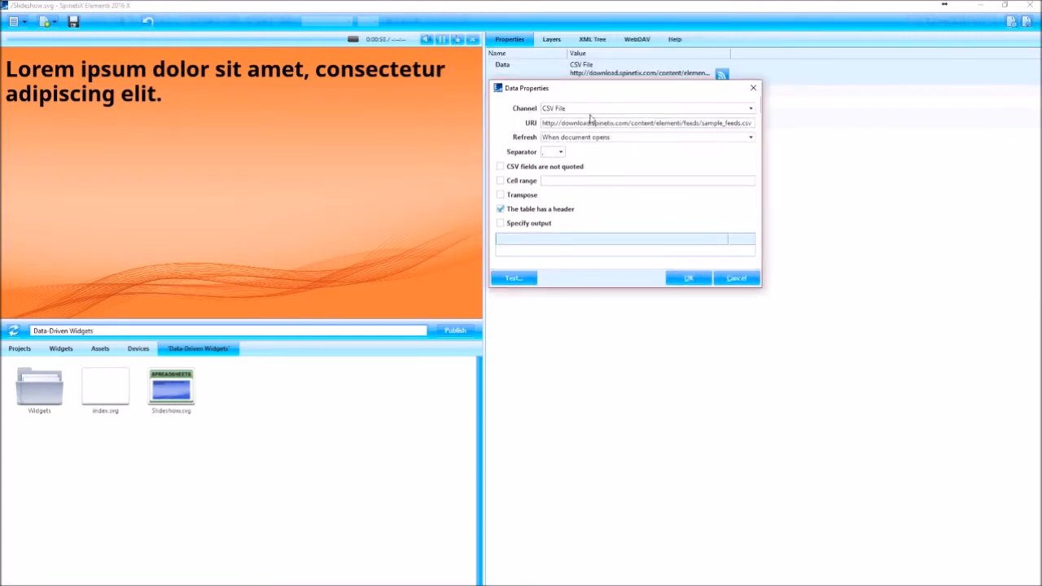
left_click(749, 109)
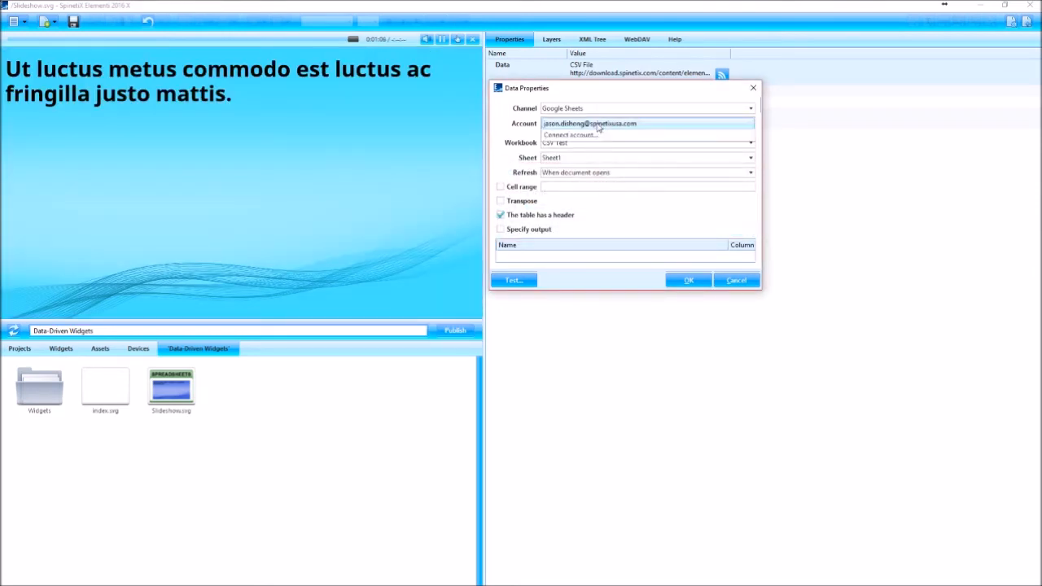
left_click(589, 123)
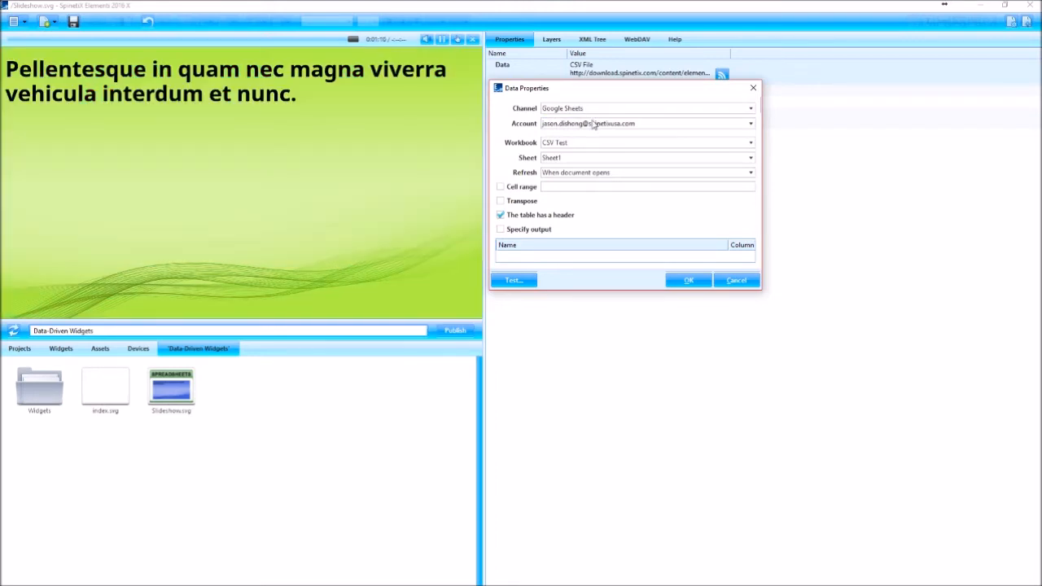
mouse_move(552, 132)
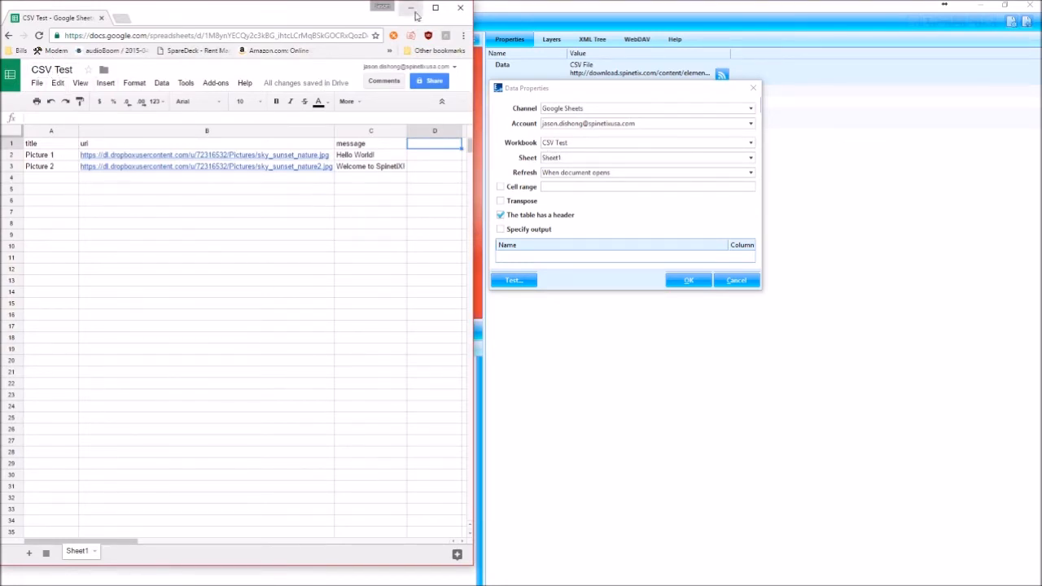
Step: Set the Google Sheets Refresh interval to 1h, hiding the spreadsheet browser afterwards
left_click(748, 172)
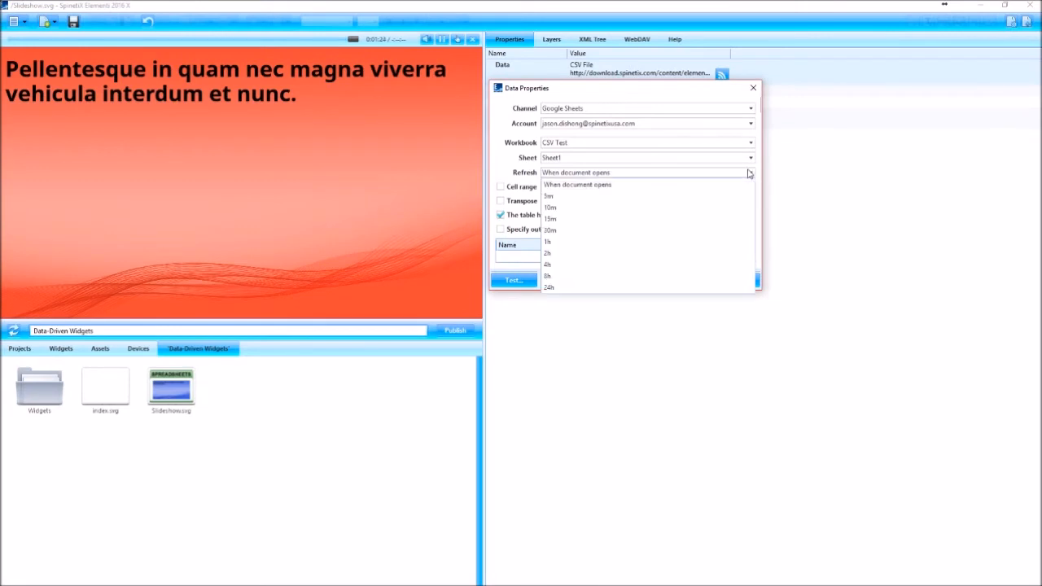
left_click(547, 242)
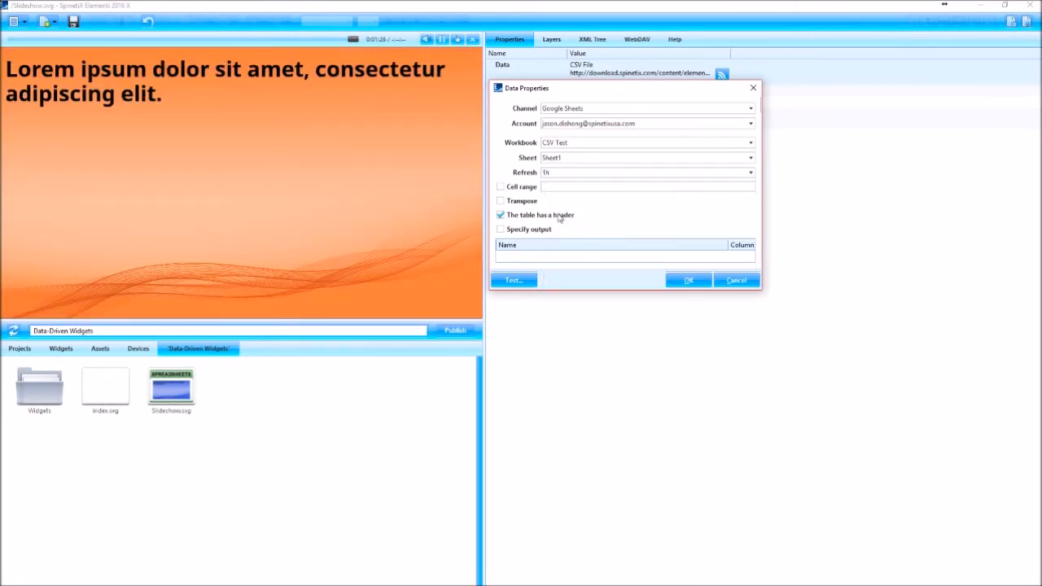
mouse_move(511, 190)
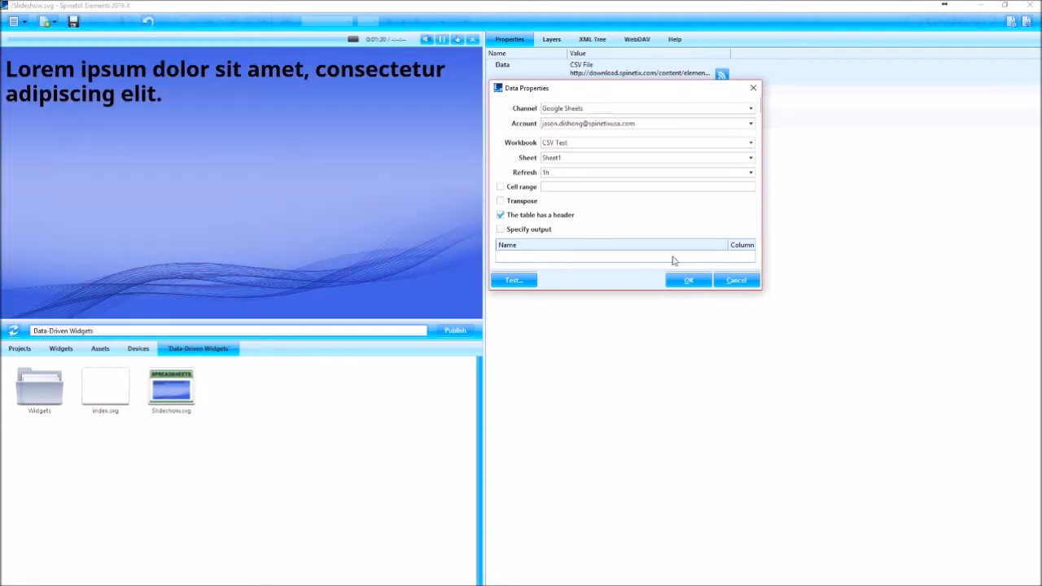
mouse_move(509, 194)
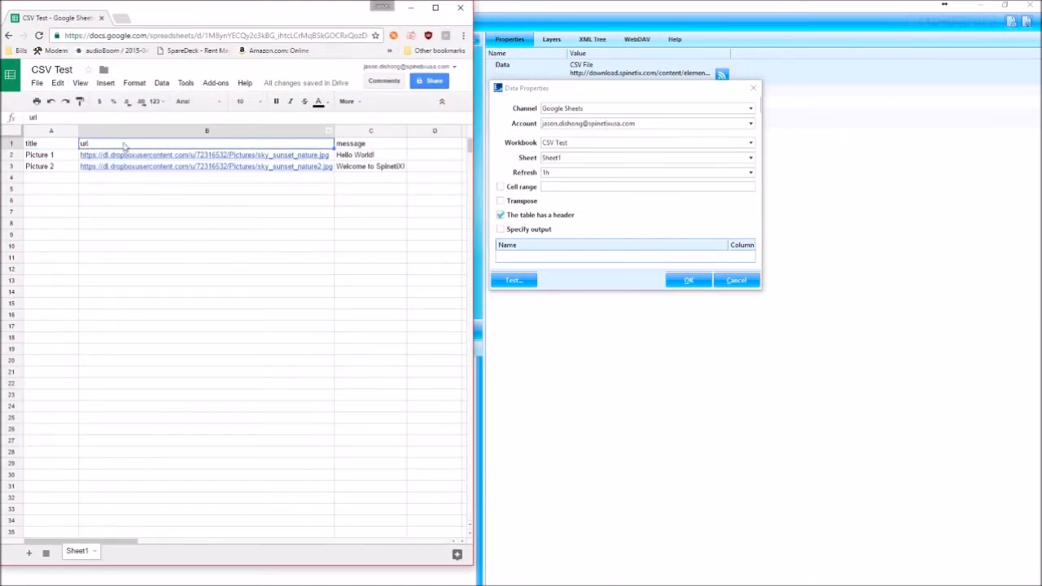
left_click(370, 143)
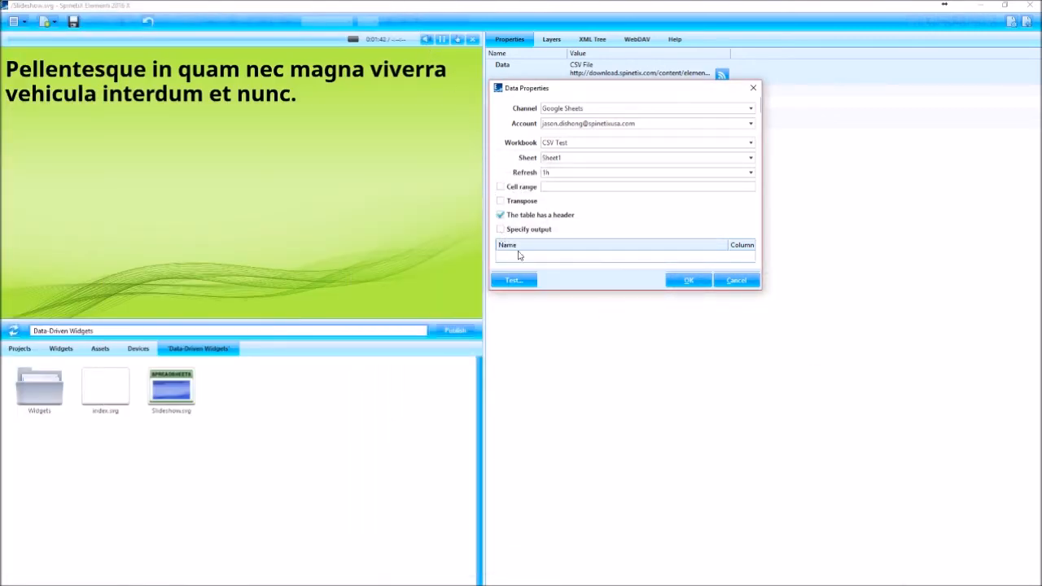
mouse_move(558, 270)
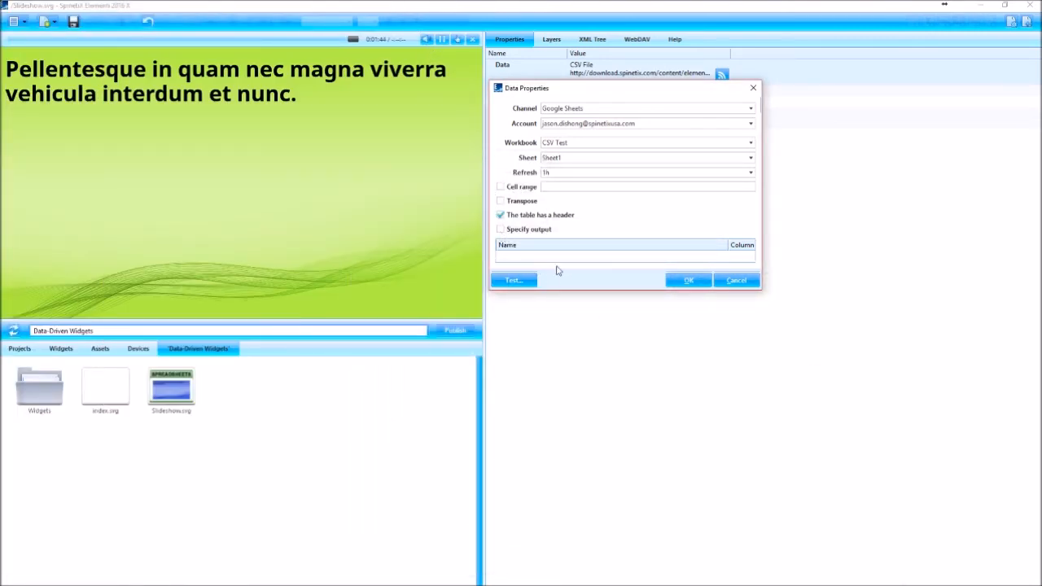
Step: Test the feed to see its two sheet rows, then apply the data settings with OK
left_click(513, 280)
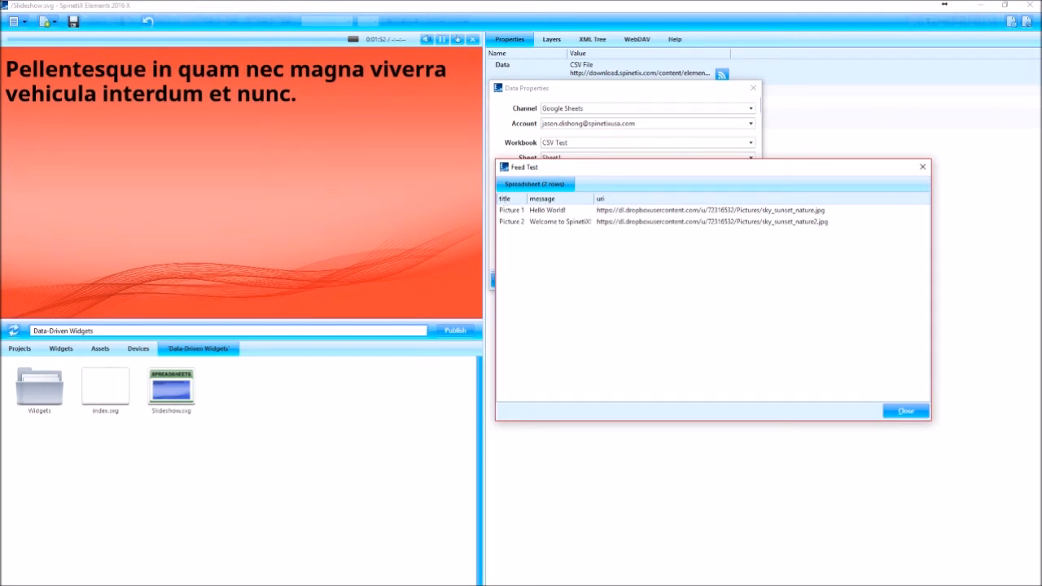
left_click(904, 410)
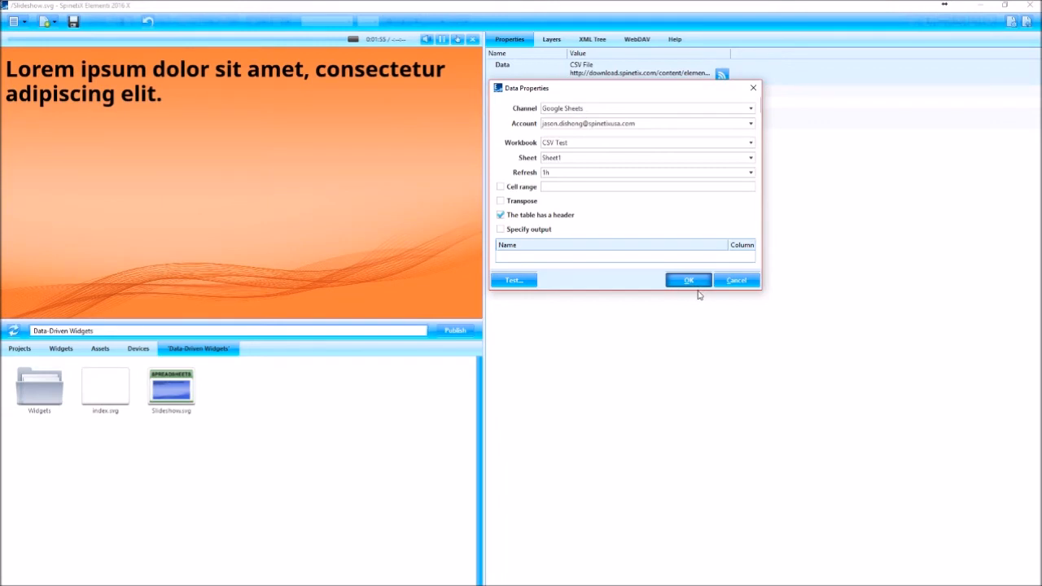
left_click(688, 280)
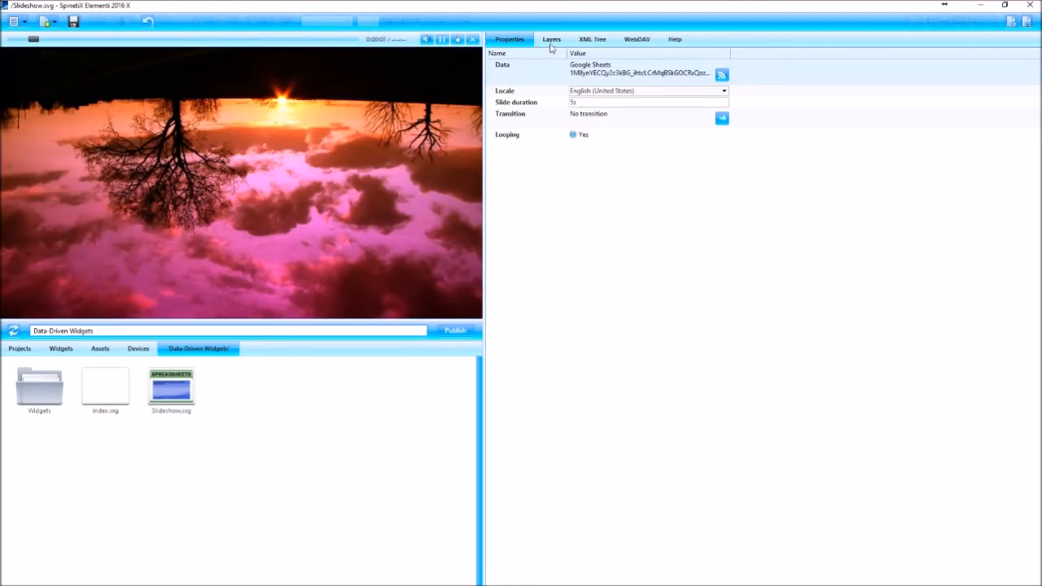
Step: Show the slide's layers in the Layers tab
left_click(552, 39)
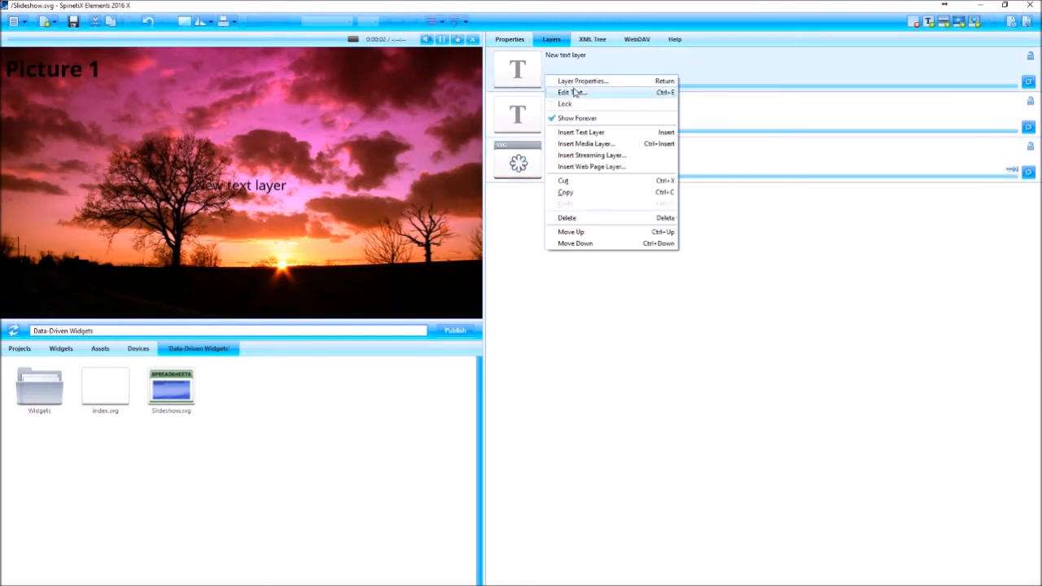
Step: Give the new text layer the text [[message]] in bold Arial and apply it
left_click(572, 92)
type("[[")
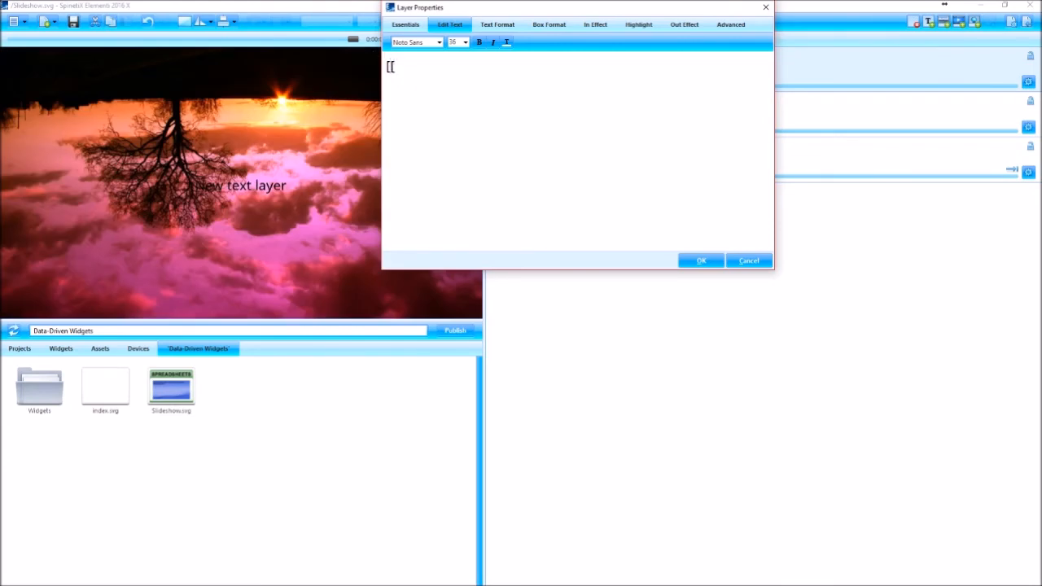
type("message")
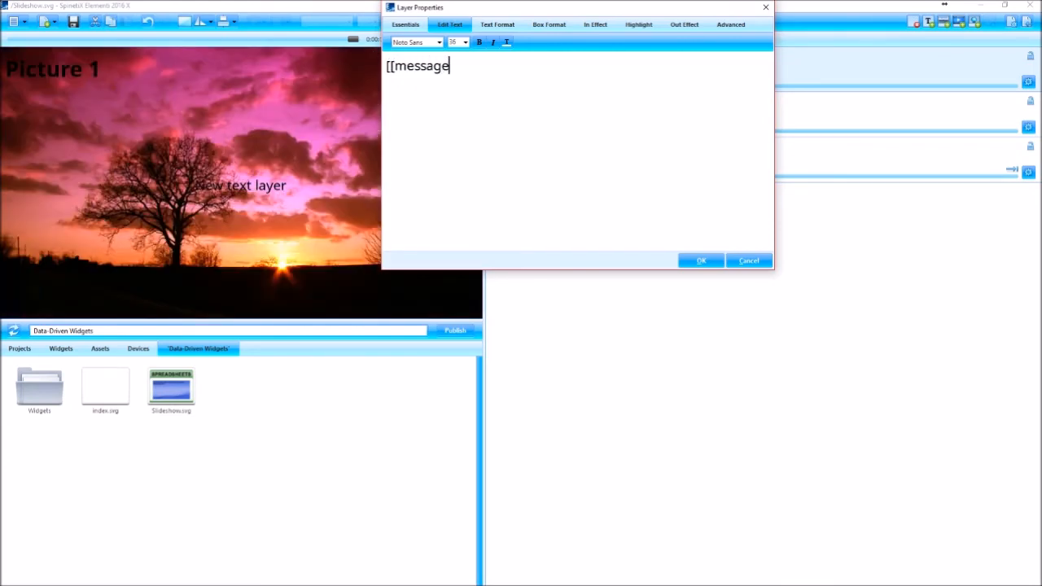
type("]]")
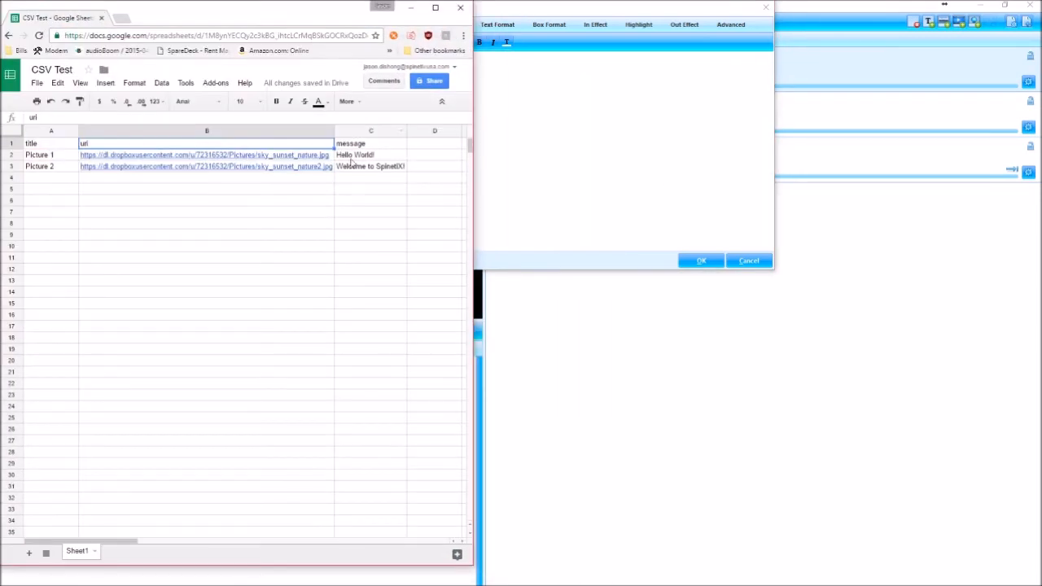
left_click(370, 144)
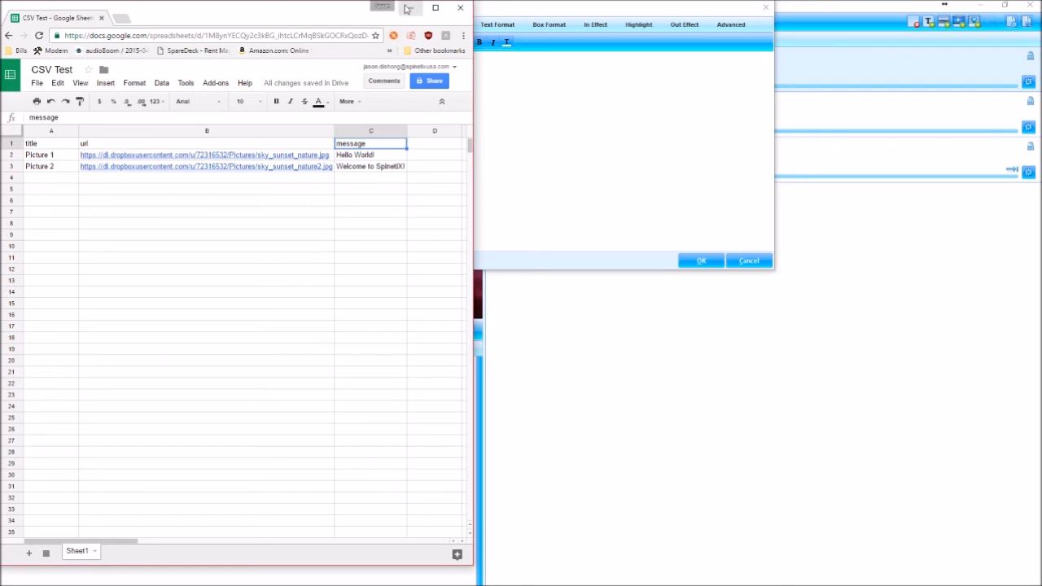
left_click(420, 42)
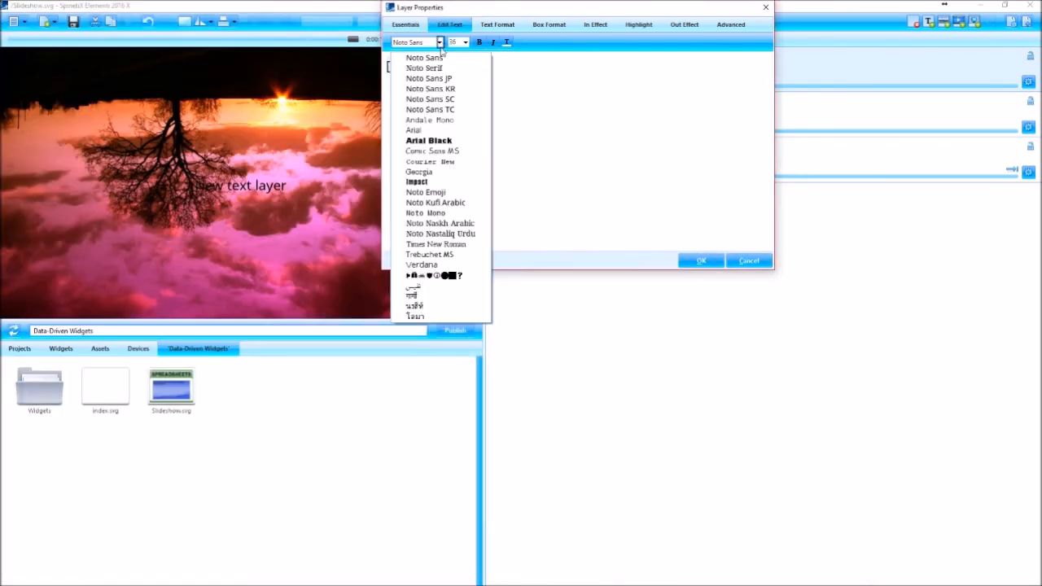
left_click(413, 129)
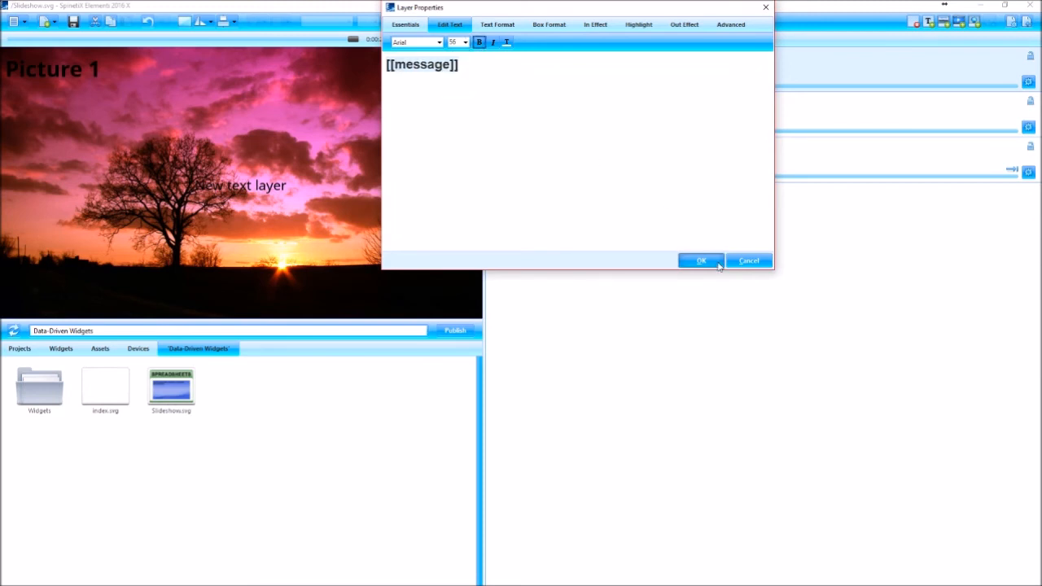
left_click(700, 261)
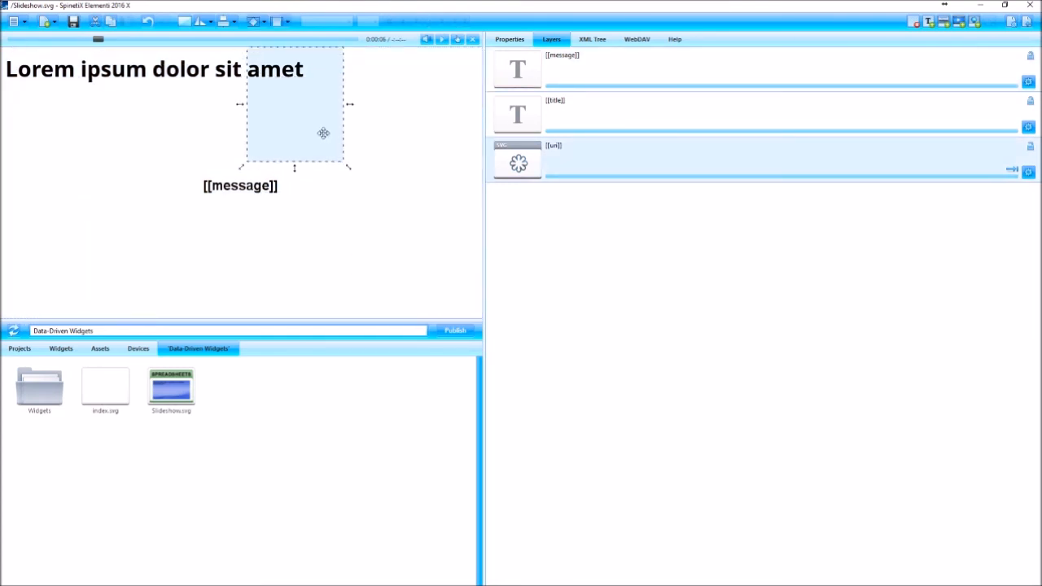
Step: Resize the picture into the top-right area and move the [[message]] text below it
left_click_drag(323, 134, 416, 133)
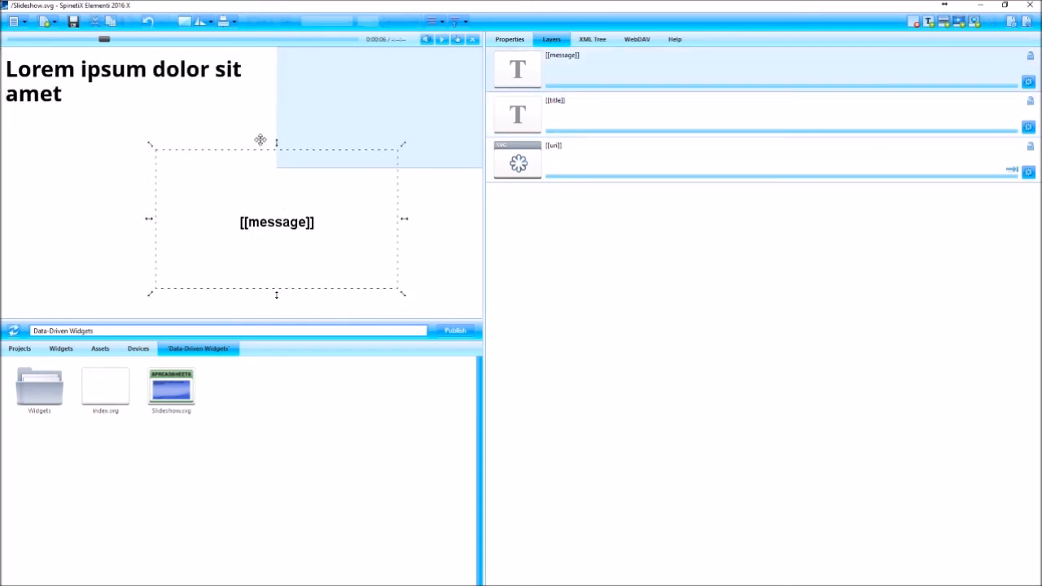
left_click_drag(277, 221, 361, 240)
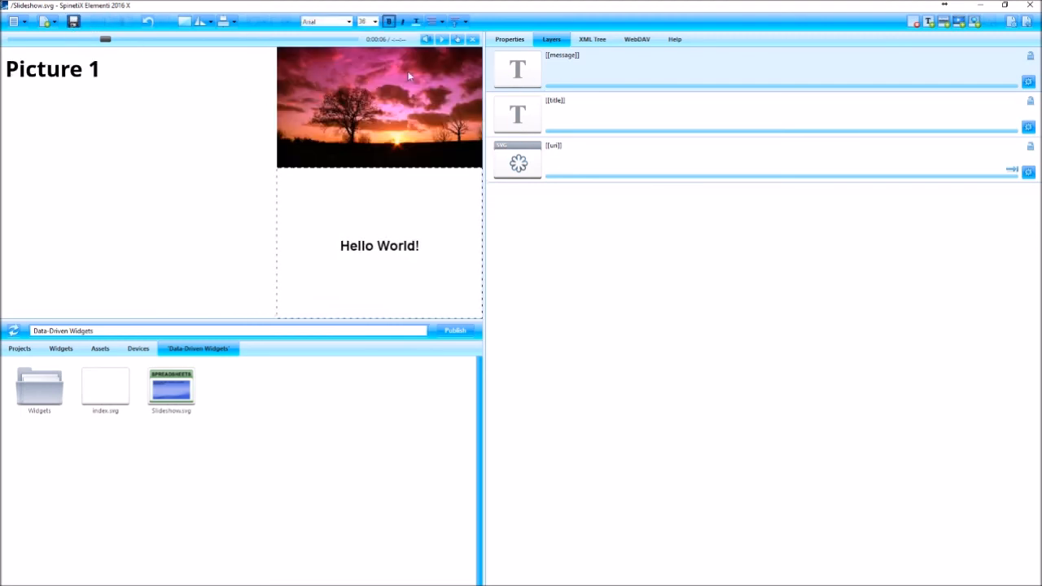
Step: Replay the slideshow, then review the Google Sheets data settings and cancel without changes
left_click(105, 387)
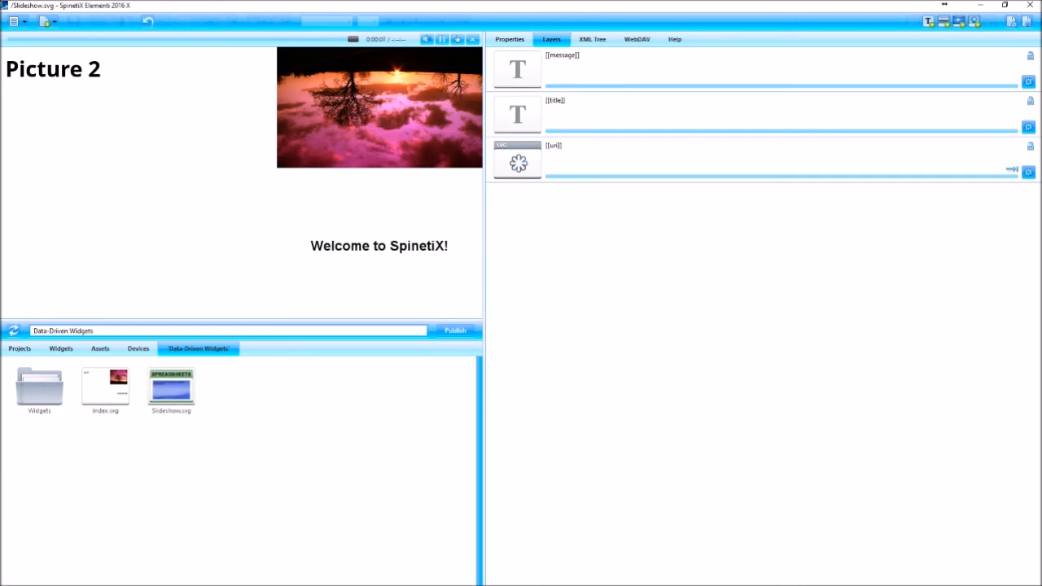
left_click(510, 40)
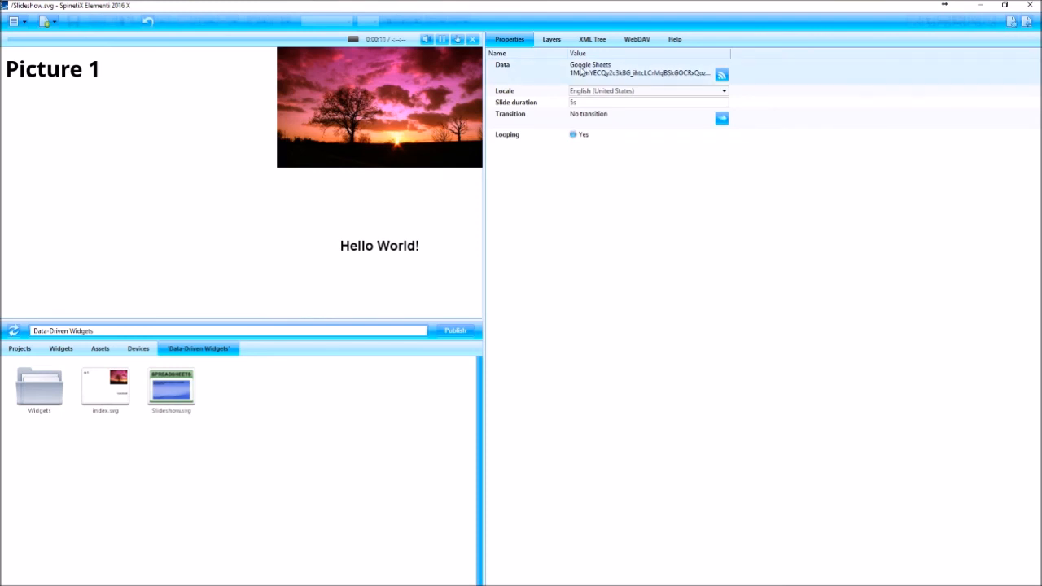
left_click(722, 74)
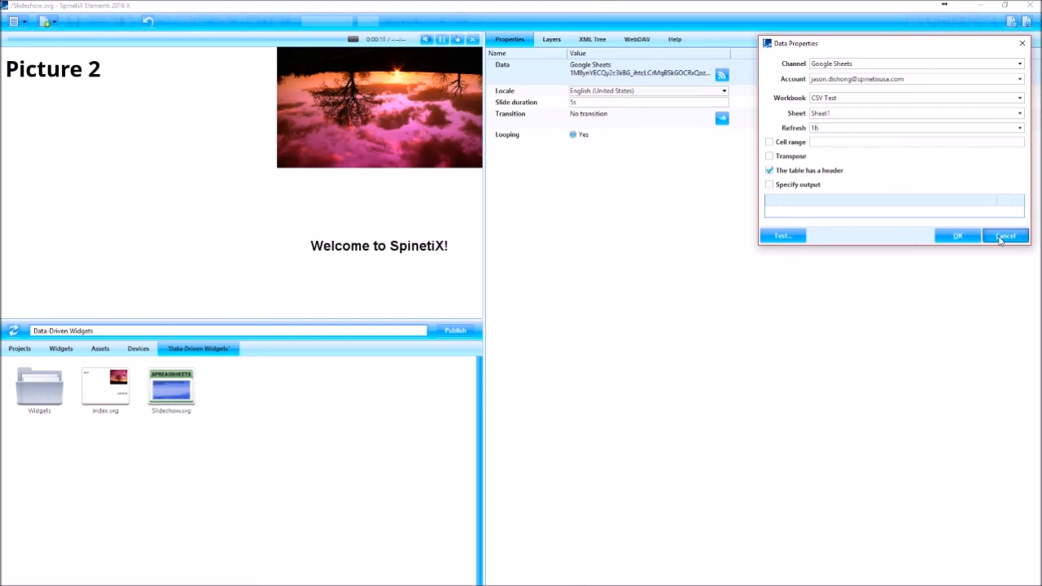
left_click(1006, 236)
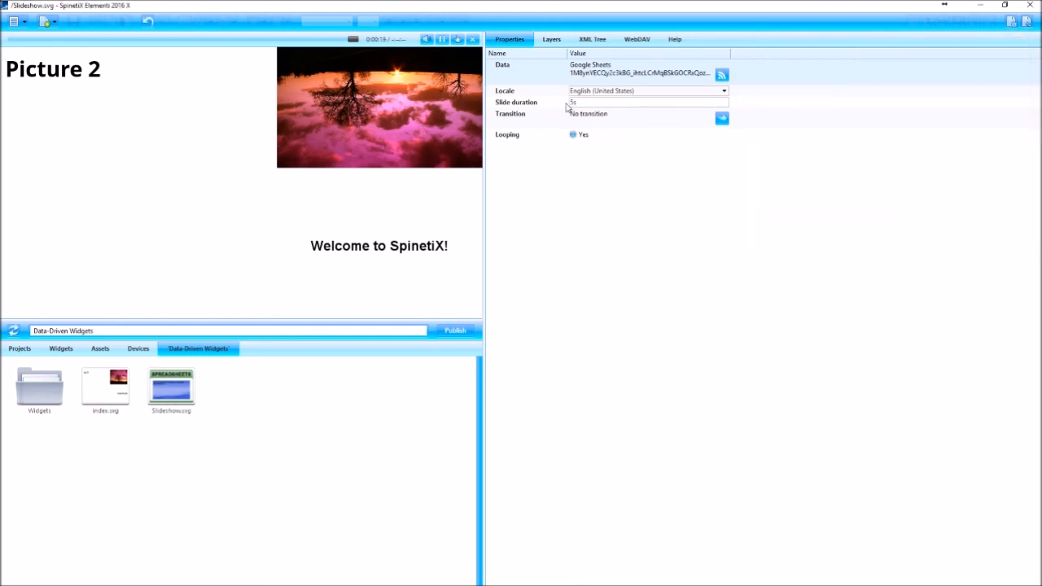